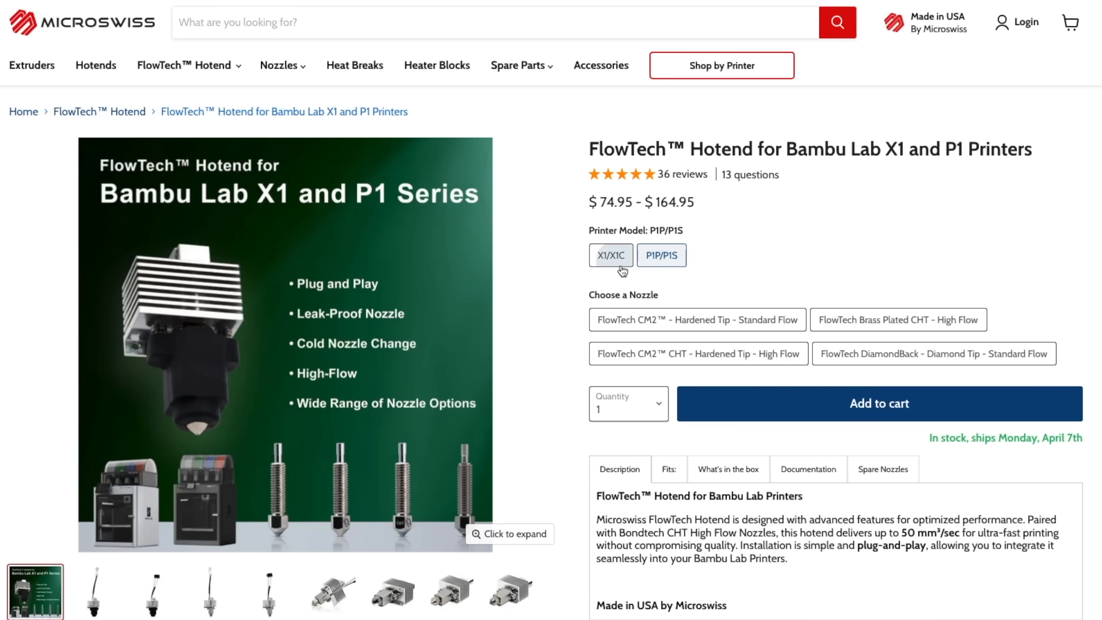
Select the X1/X1C printer model and the FlowTech Brass Plated CHT High Flow nozzle ($79.95)
click(611, 254)
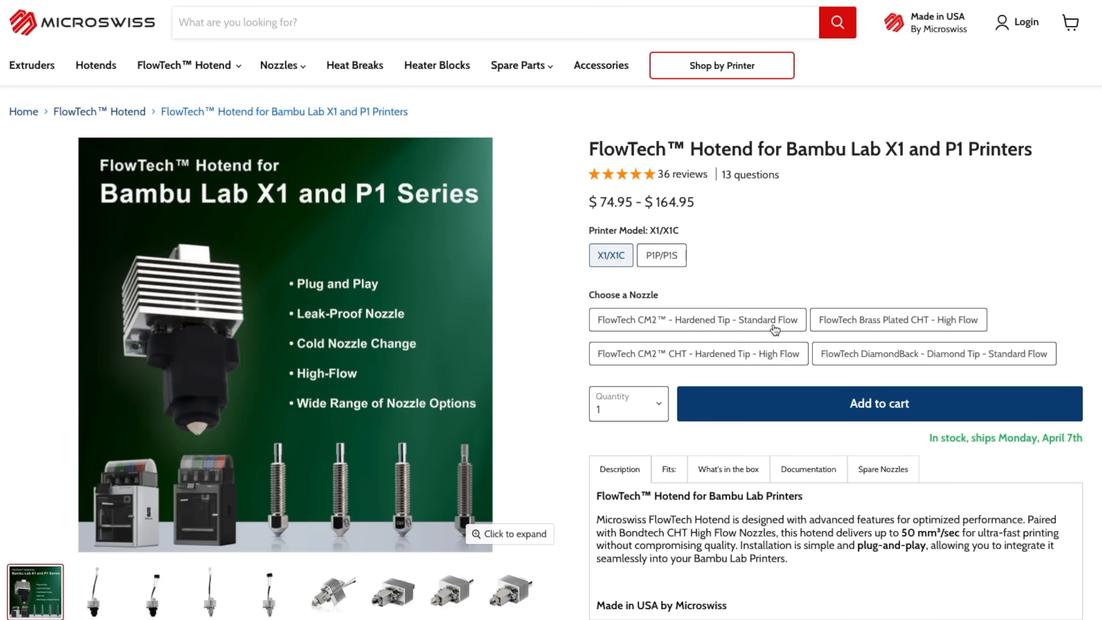
click(697, 320)
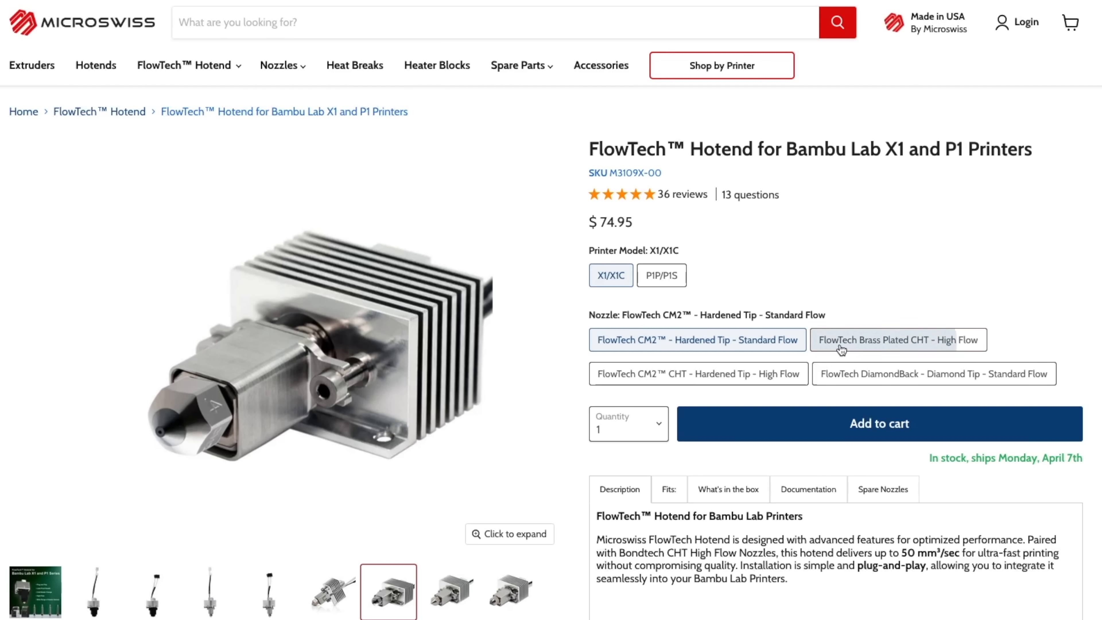
click(897, 339)
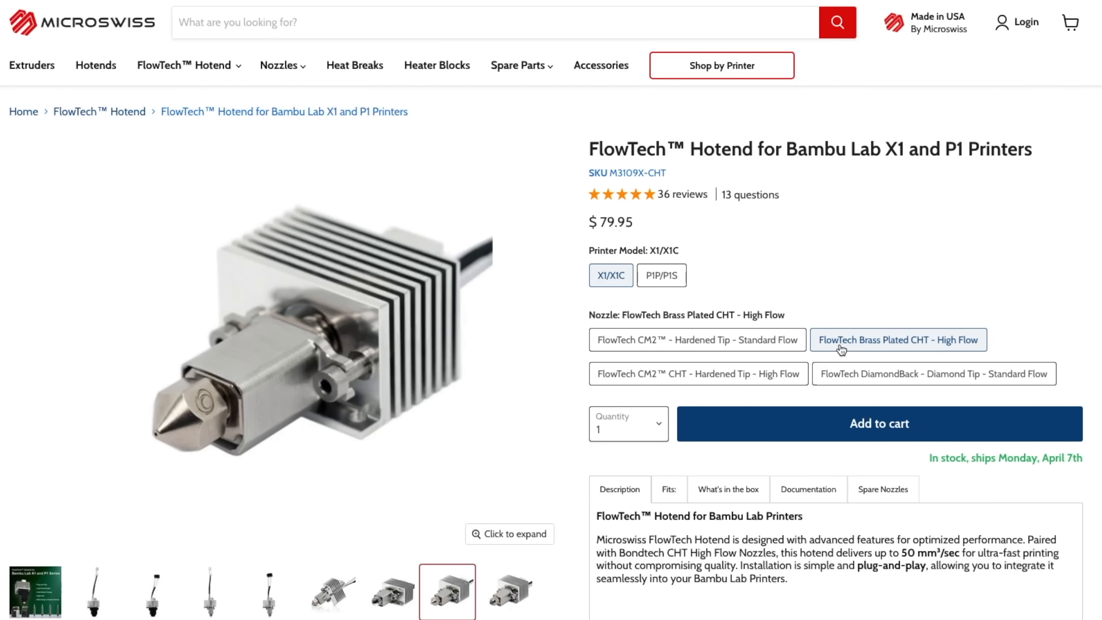
mouse_move(755, 379)
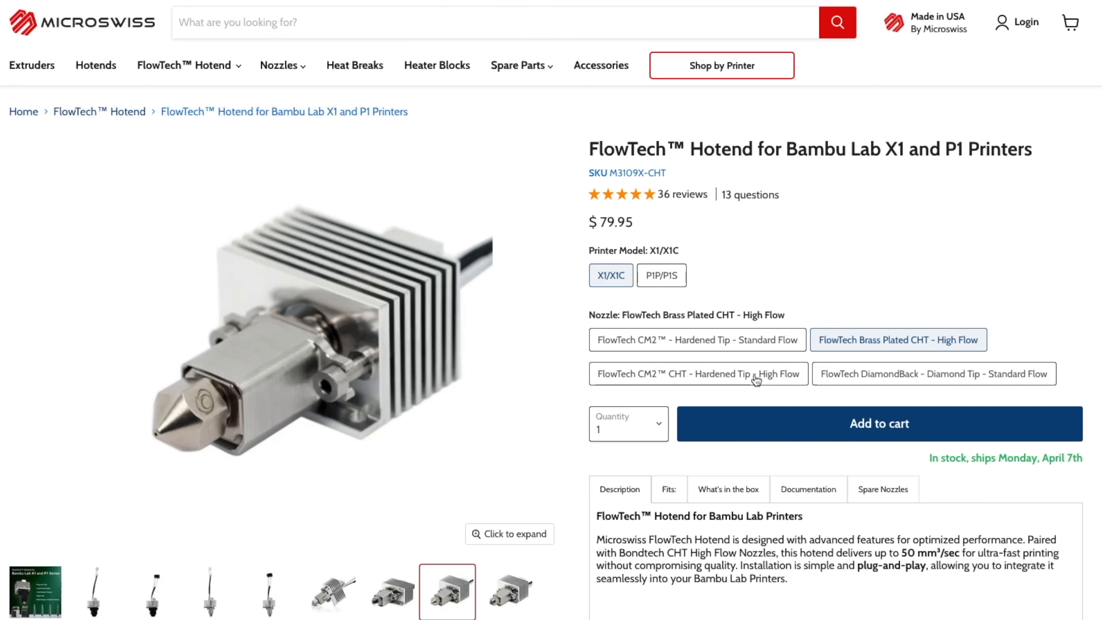